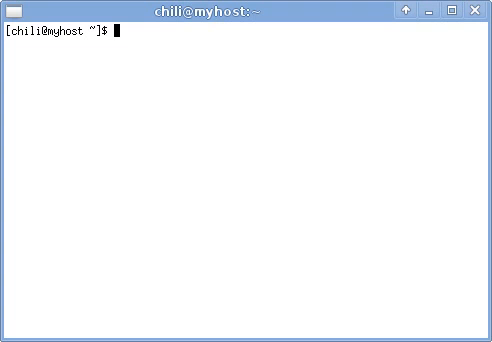
mouse_move(168, 246)
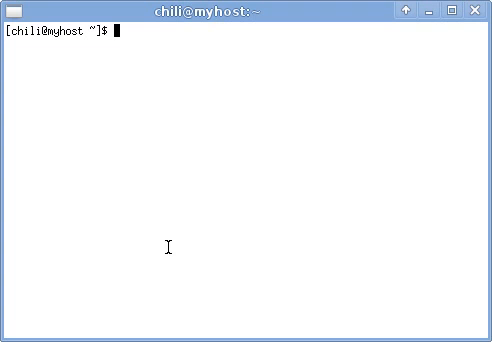
- Check system info with uname, uptime, ps and top, then clear the screen
text(uname -a)
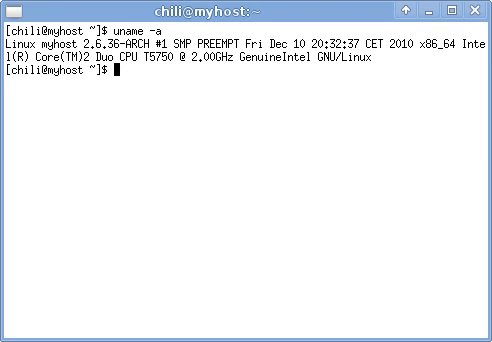
text(uptime)
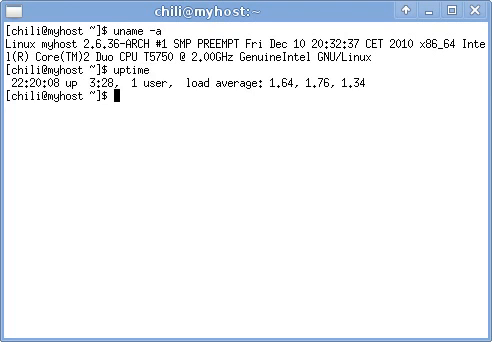
text(ps)
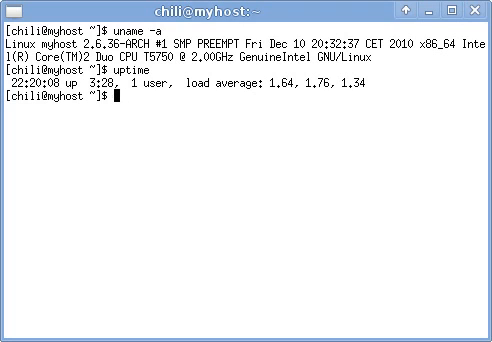
text(top)
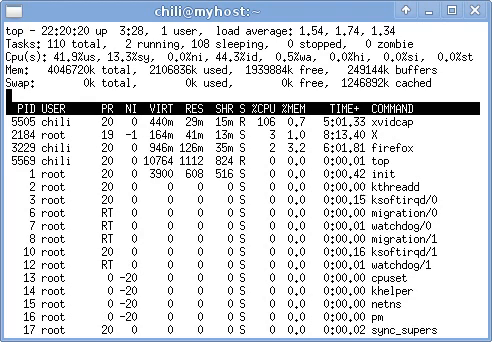
text(cle)
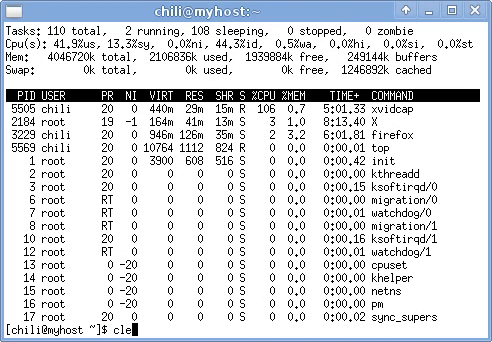
key(Return)
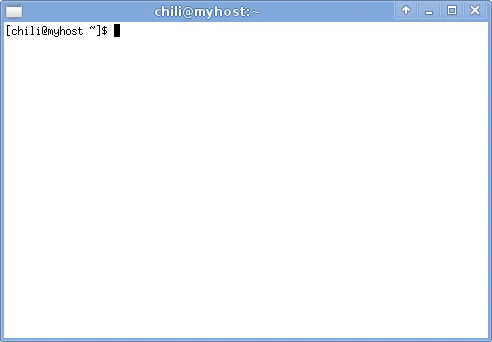
- Show a random fortune spoken by the Tux penguin with fortune | cowsay -f tux
text(co)
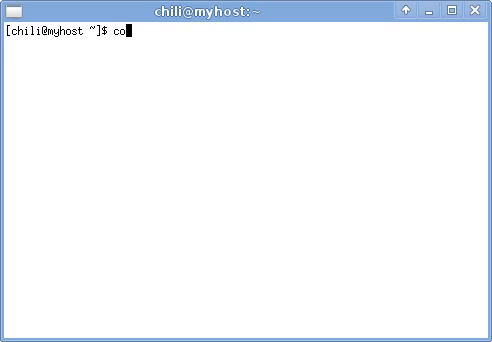
text(wsay)
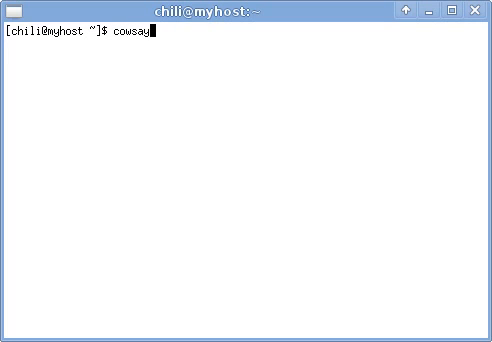
text(fortune |)
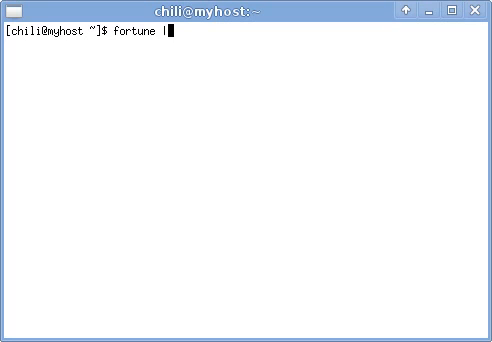
text(cowsay)
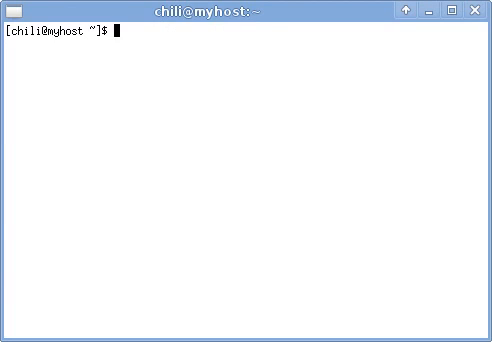
text(fortune | cowsay -f tux)
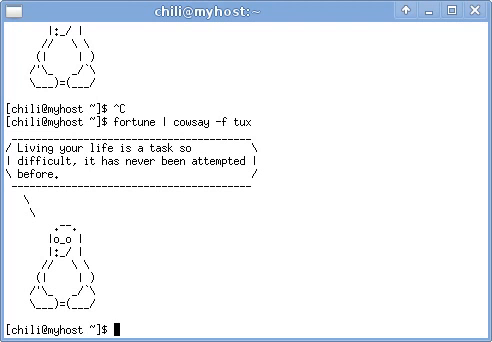
- Clear the screen, then abandon an unclosed echo "empty command with Ctrl+C
text(clear)
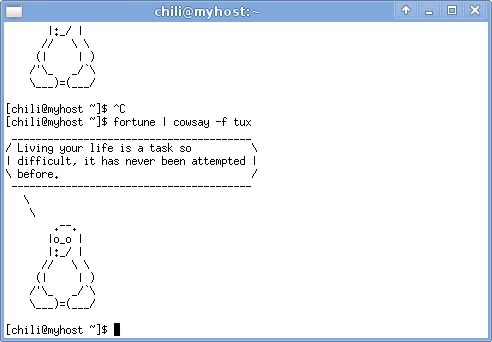
text(echo ")
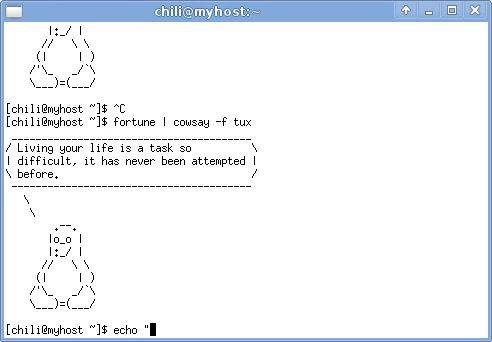
text(empty space)
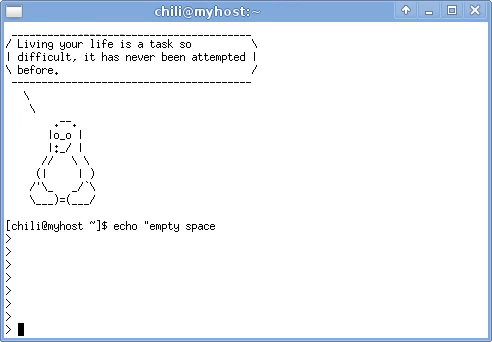
key(ctrl+c)
text(c)
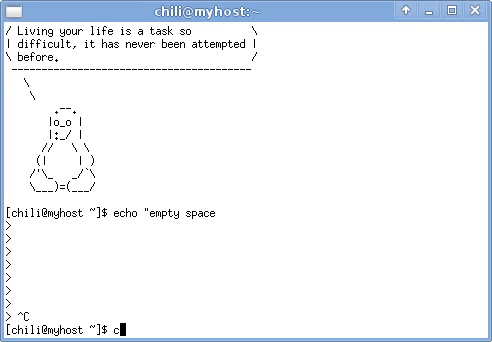
key(Return)
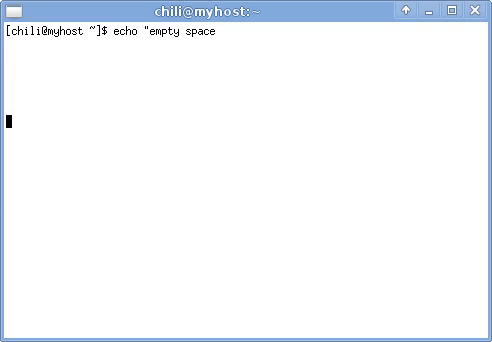
key(Return)
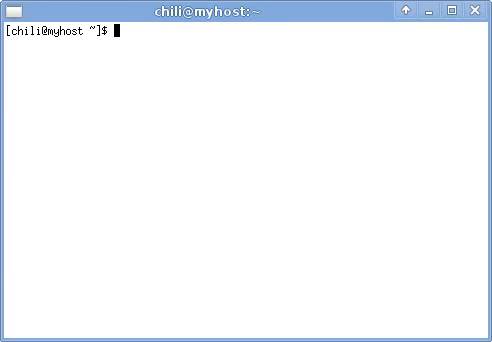
text(fortune | cowsay -f tux)
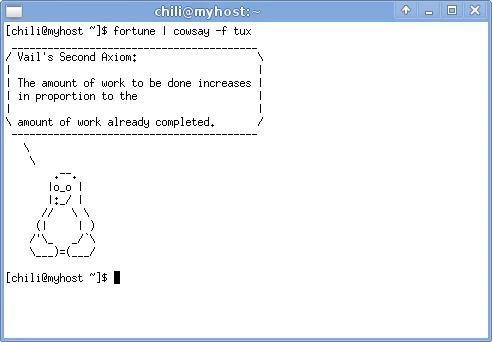
text(clear)
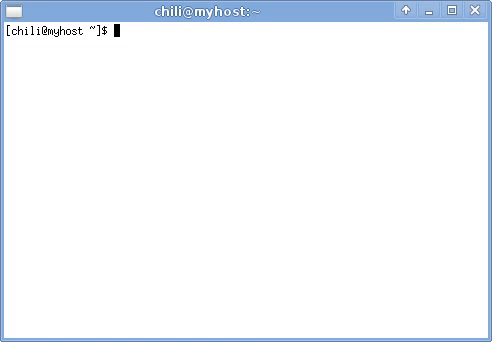
- Play '02, Lazing On A Sunday Afternoon.ogg' from Queen's A Night At The Opera with ogg123
text(ogg123)
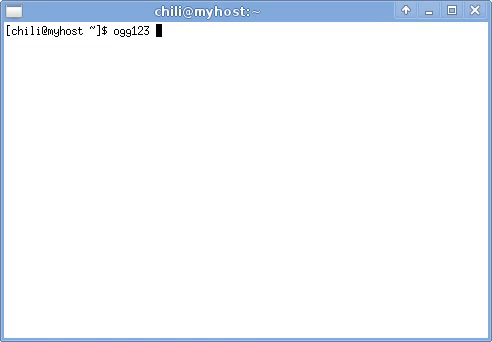
text(/)
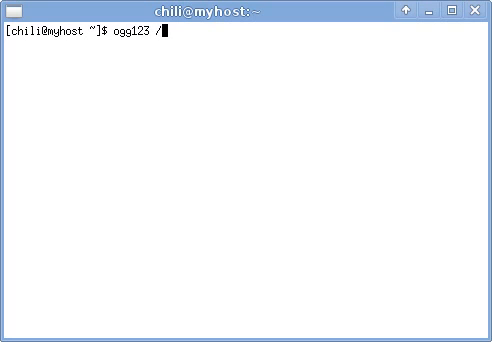
text(wi)
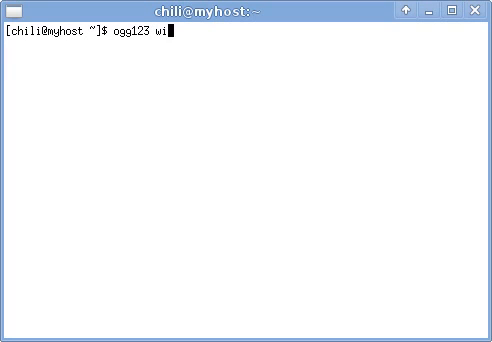
text(n/)
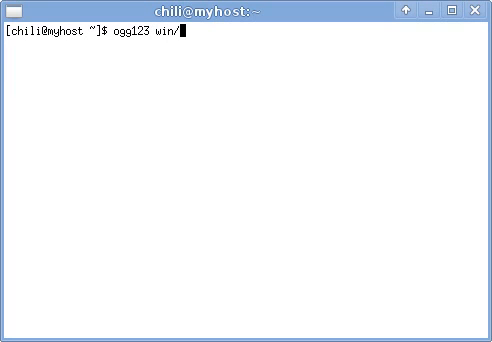
text(Users/chili/D)
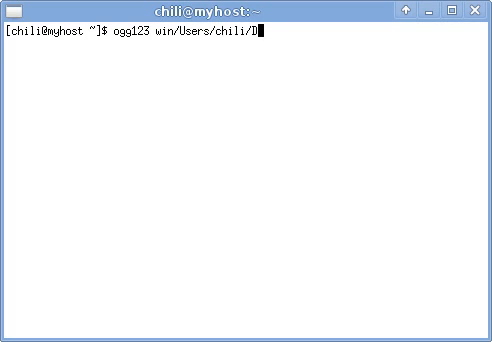
text(ocuments/Mu)
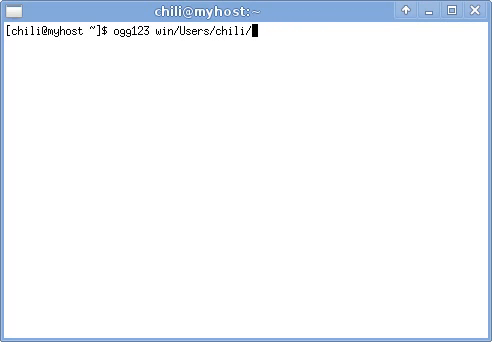
text(Music/My\ Library/)
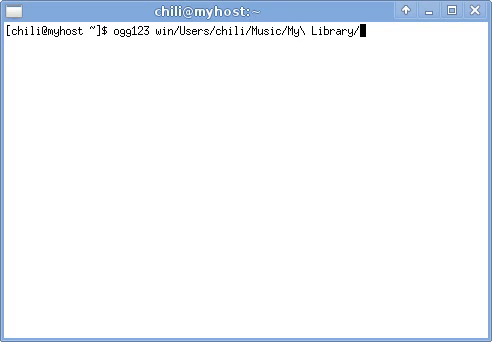
text(Queen/A\)
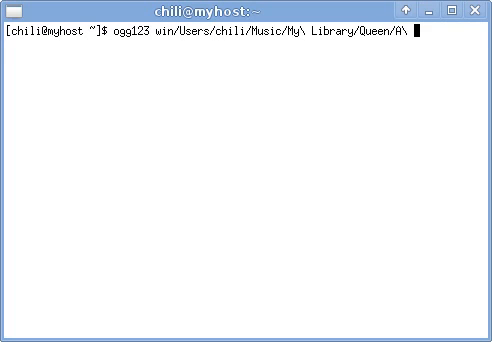
text(Night\ At\ The\ Opera/02,\ Lazing\ On\ A\ Sunday\ Afternoon.ogg)
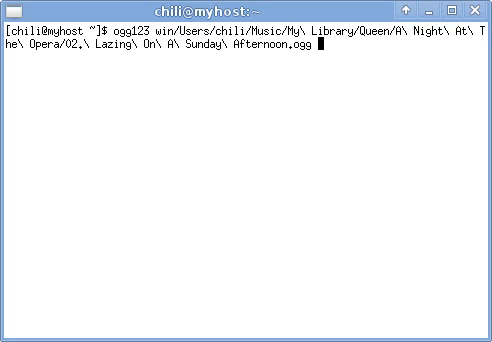
key(Return)
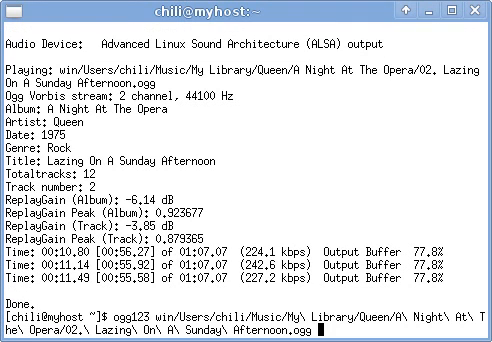
- Run the Queen song quietly with -q as a background job and launch top
text(-q)
text(bg)
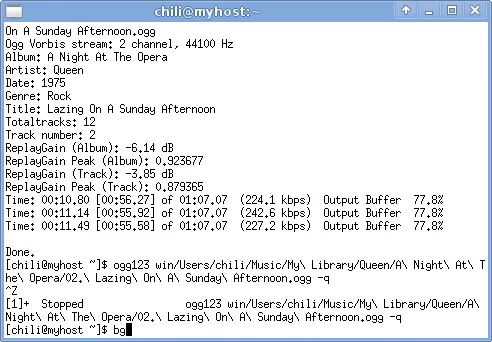
key(Return)
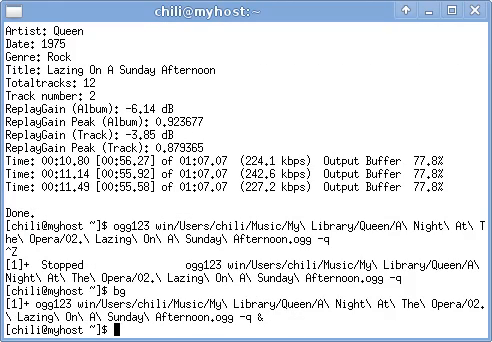
text(top)
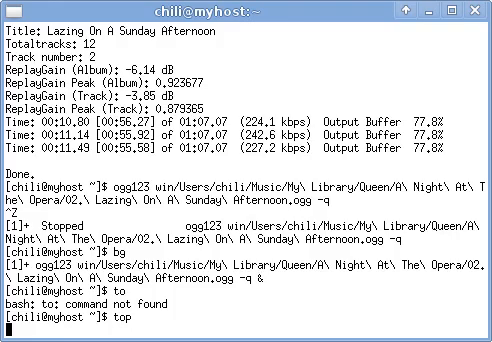
key(Return)
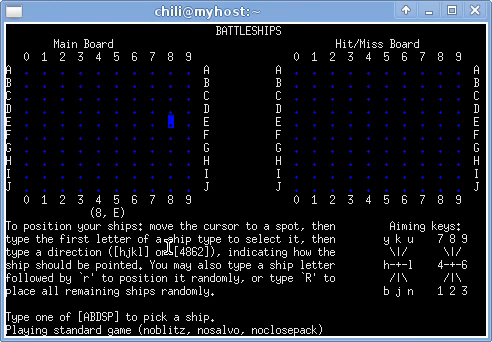
mouse_move(258, 198)
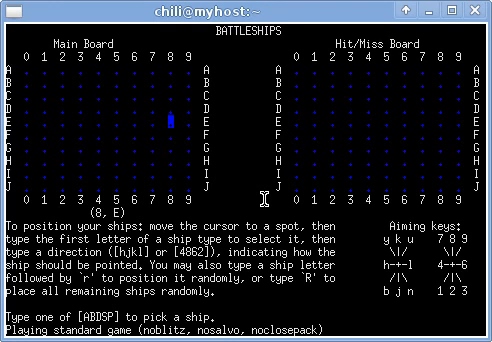